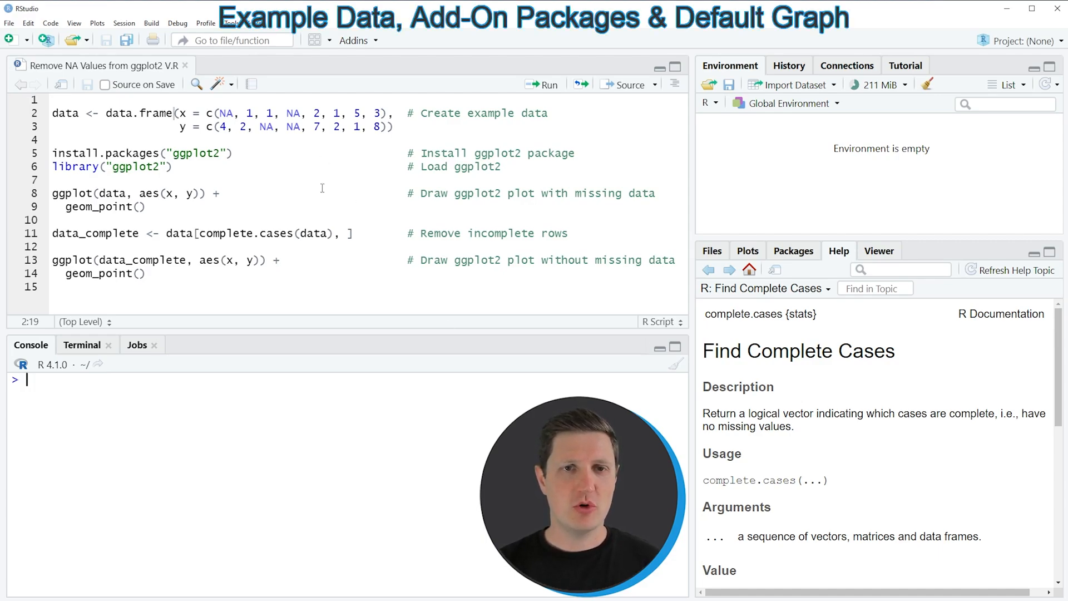
- Run the code that builds the example data frame with 8 rows and missing values
{"action": "left_click", "coordinate": [44, 126]}
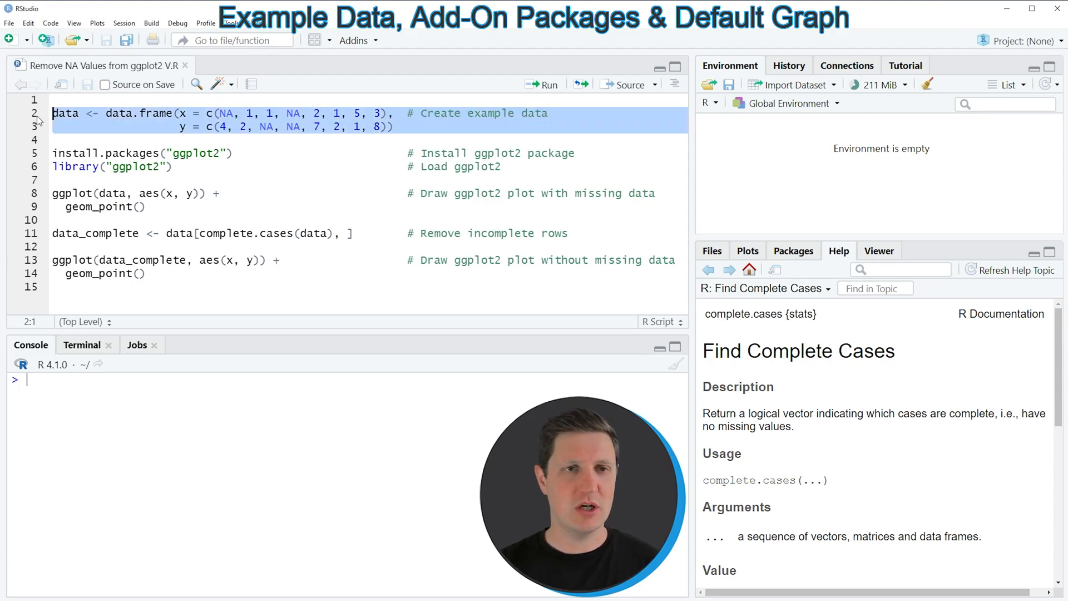
{"action": "left_click", "coordinate": [541, 85]}
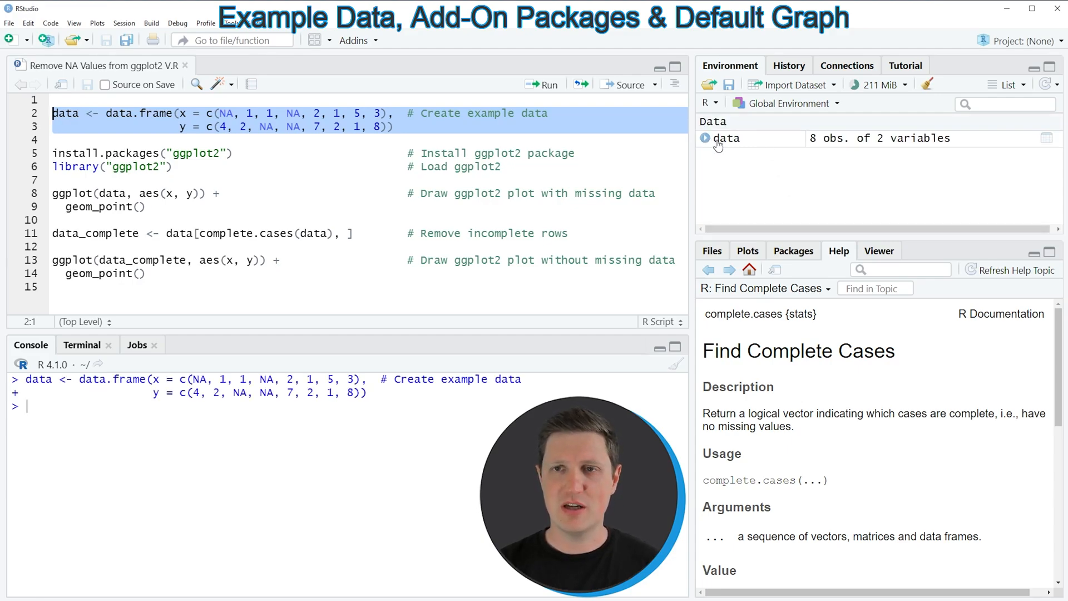
{"action": "mouse_move", "coordinate": [727, 138]}
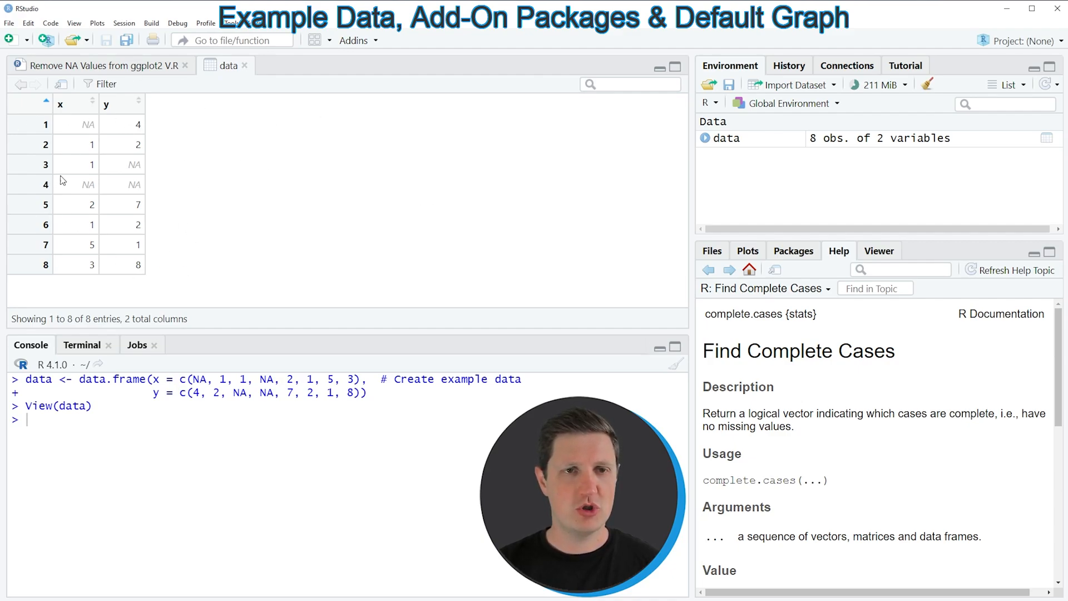
{"action": "mouse_move", "coordinate": [163, 209]}
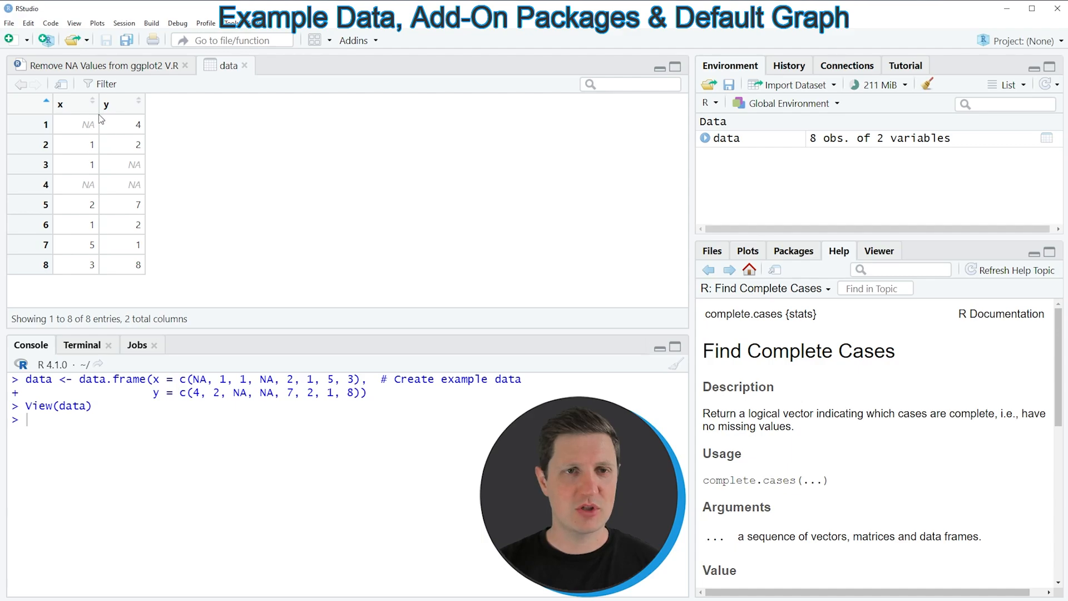
{"action": "mouse_move", "coordinate": [192, 235]}
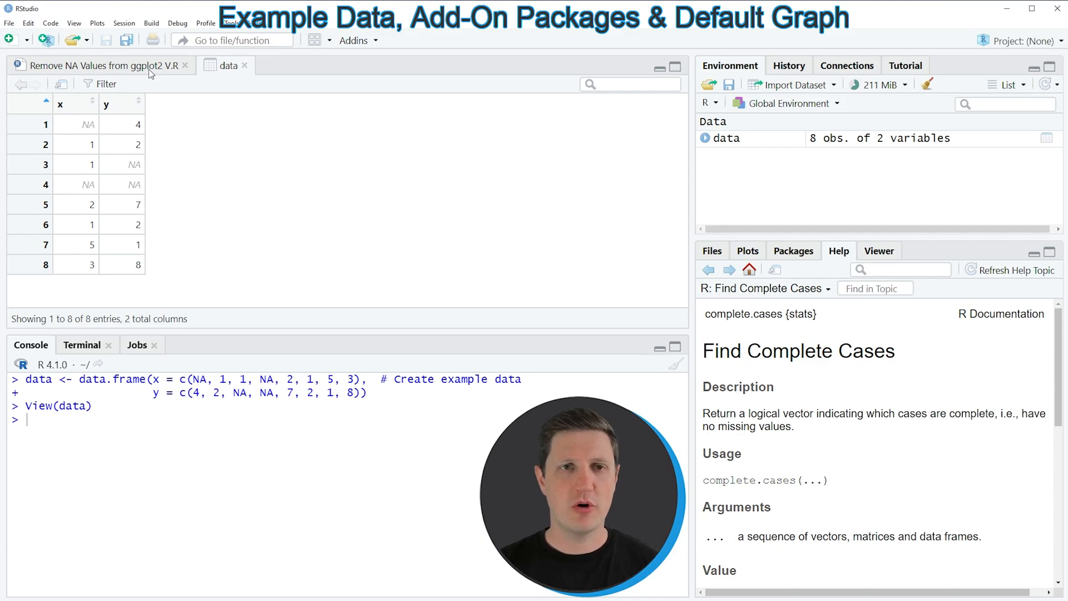
- Return to the 'Remove NA Values from ggplot2 V.R' script tab
{"action": "left_click", "coordinate": [102, 66]}
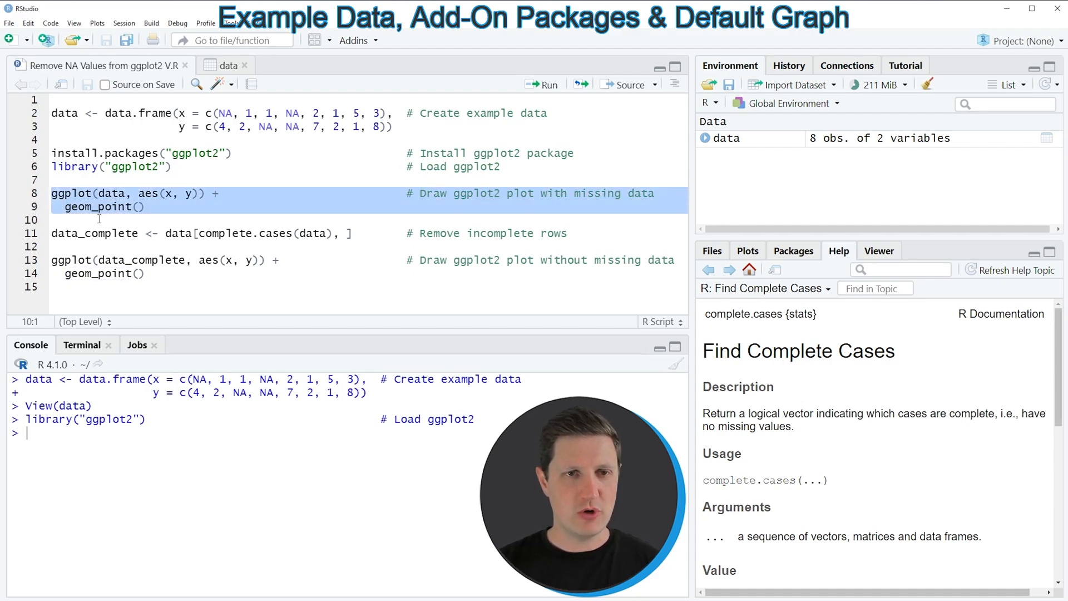
- Plot the original data and highlight the console warning that 3 rows were removed
{"action": "left_click", "coordinate": [541, 85]}
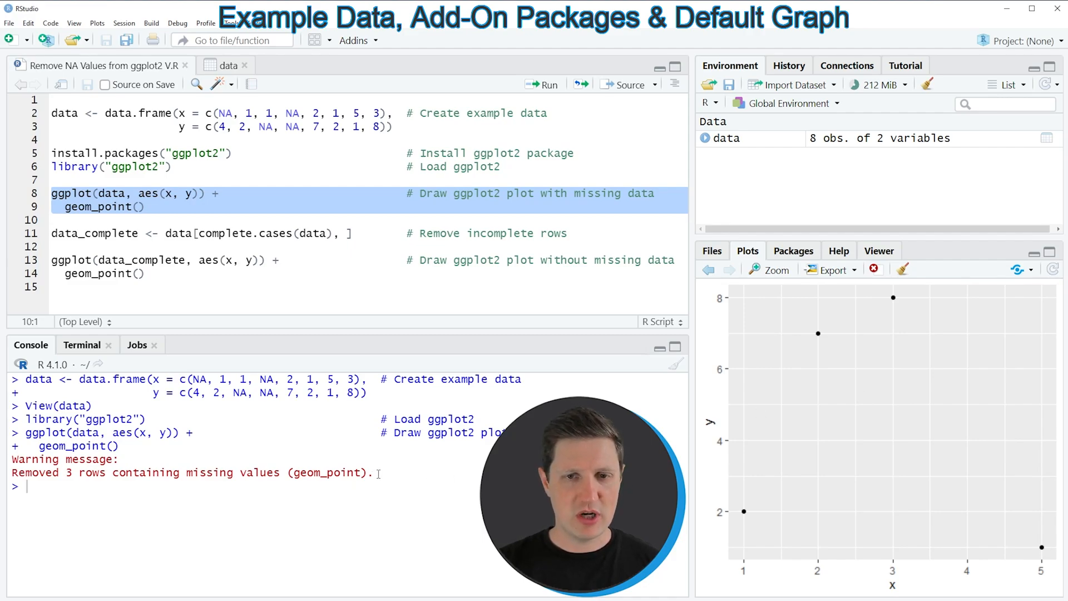
{"action": "left_click_drag", "start_coordinate": [12, 459], "coordinate": [373, 472]}
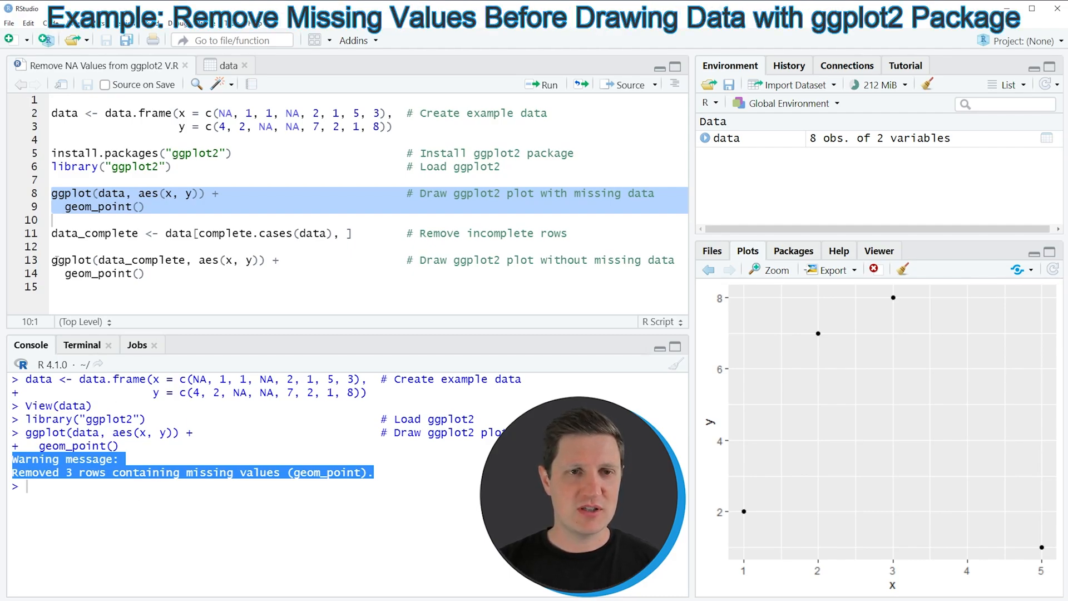
{"action": "left_click", "coordinate": [89, 233]}
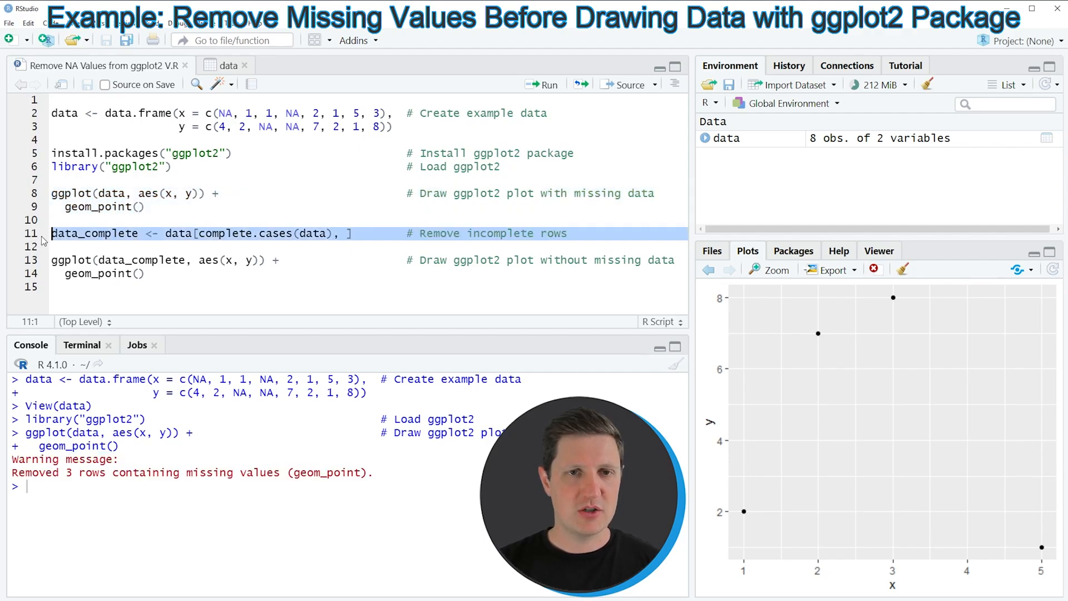
{"action": "left_click", "coordinate": [183, 232]}
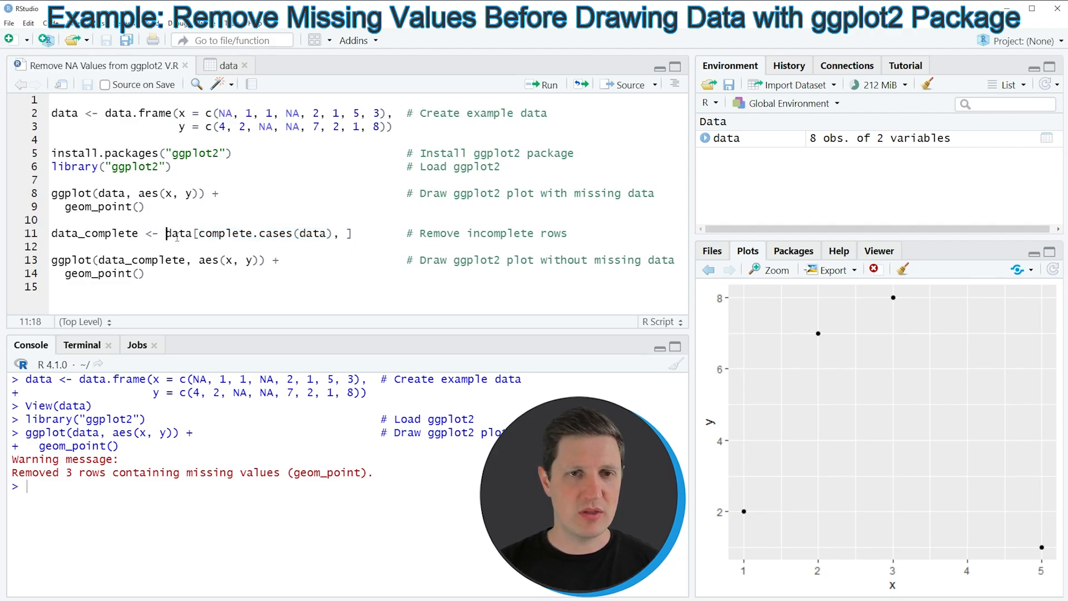
- Run complete.cases to build data_complete with 5 rows and redraw its scatterplot
{"action": "left_click_drag", "start_coordinate": [165, 232], "coordinate": [353, 232]}
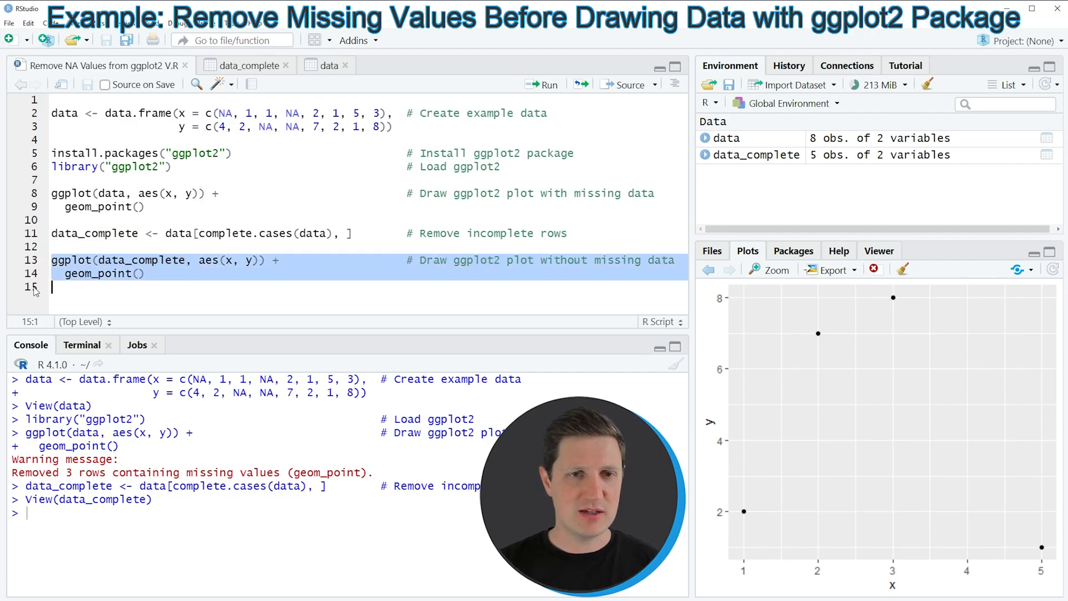
{"action": "left_click", "coordinate": [542, 84]}
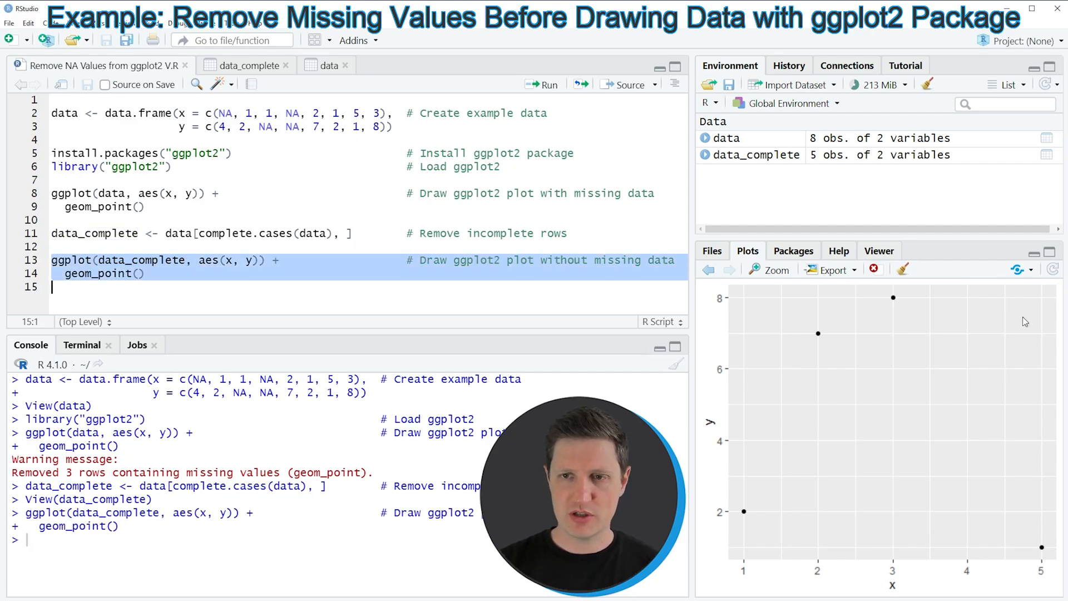
{"action": "mouse_move", "coordinate": [914, 384]}
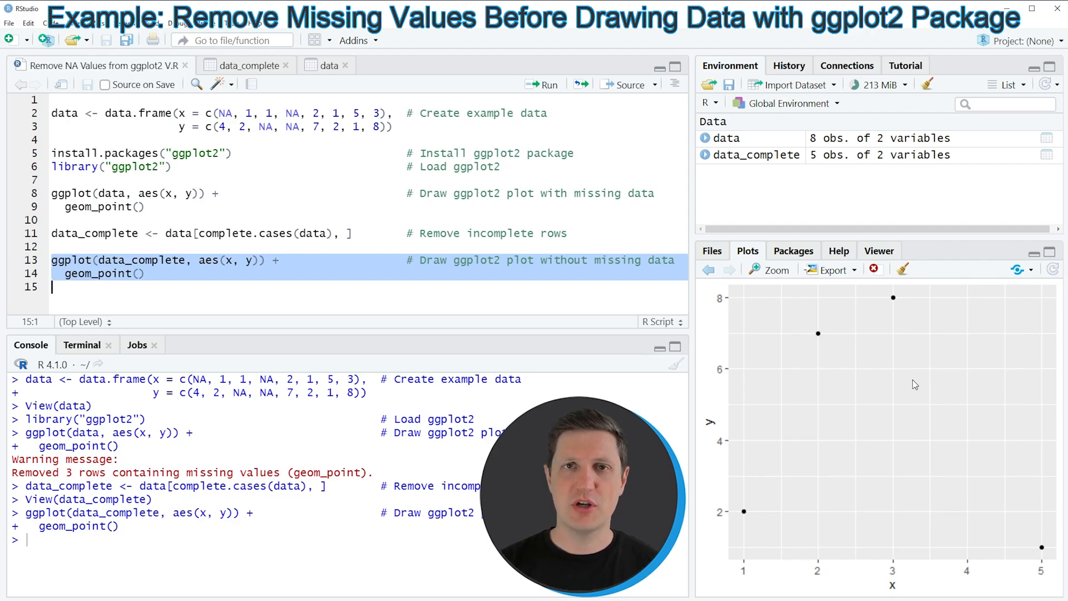